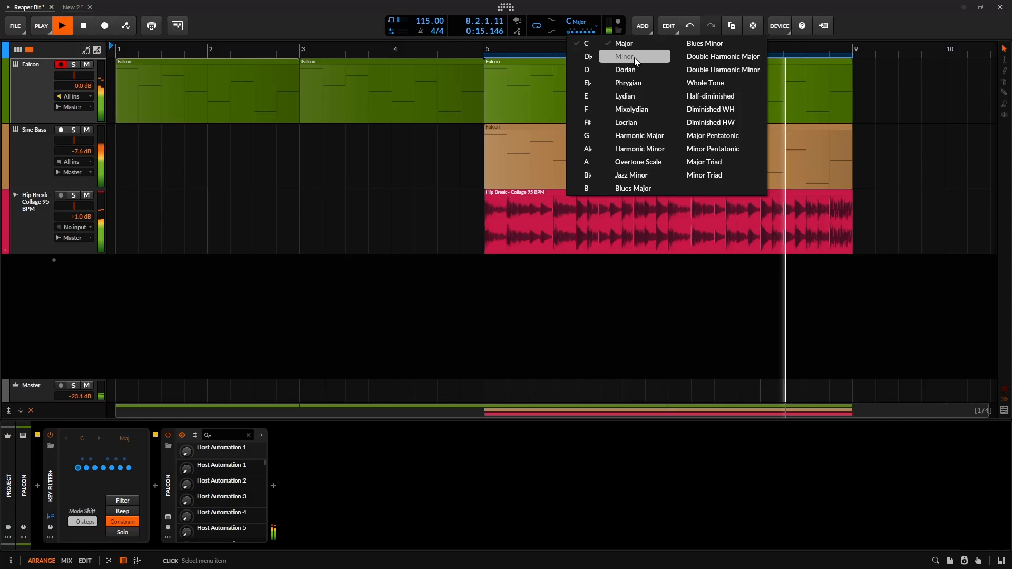
Set the project's global key to C Minor from the transport key display.
left_click(704, 162)
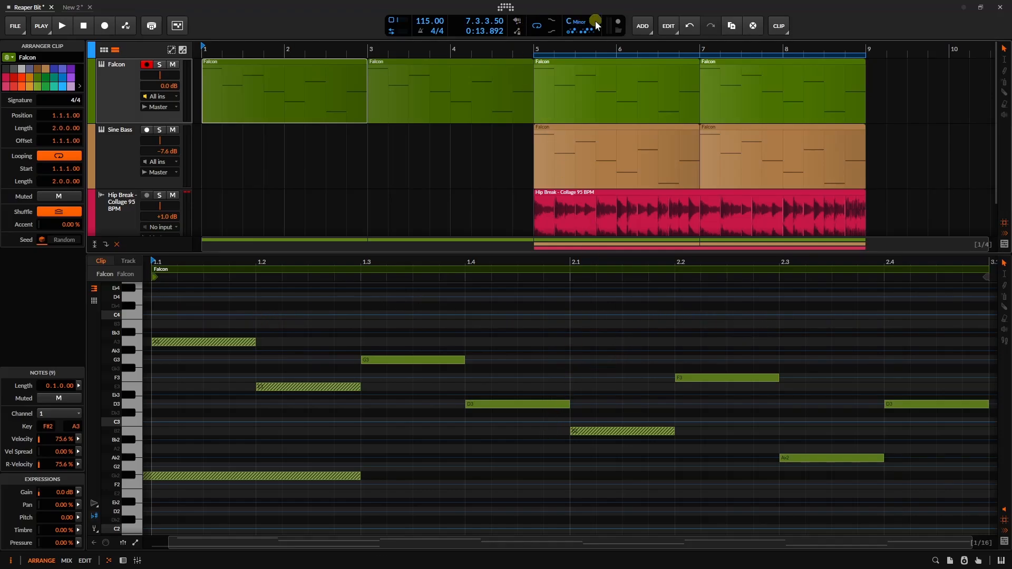
left_click(579, 22)
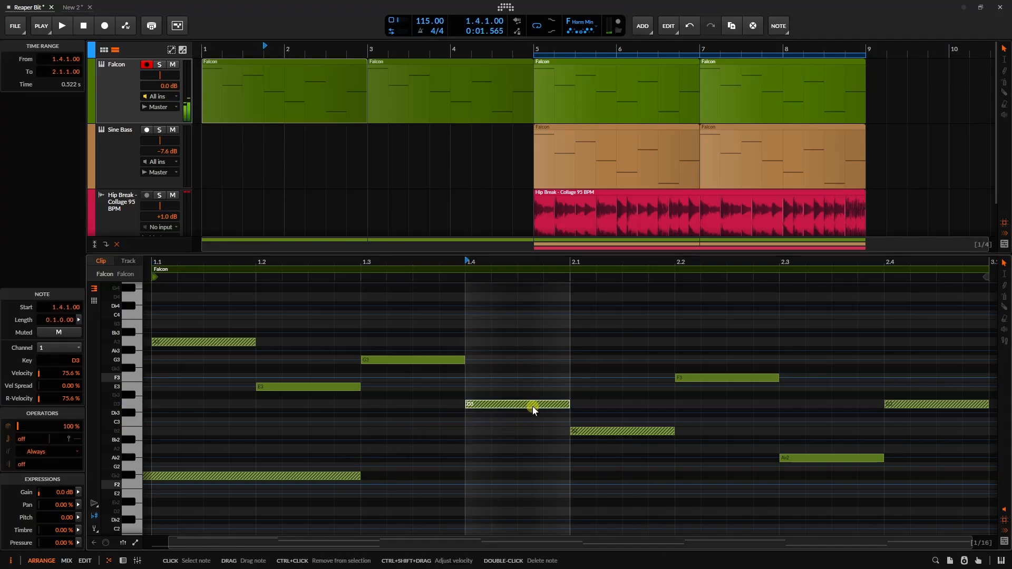
Drag the D3 note at beat 1.4 down so it snaps to Db3 in F harmonic minor.
left_click(529, 404)
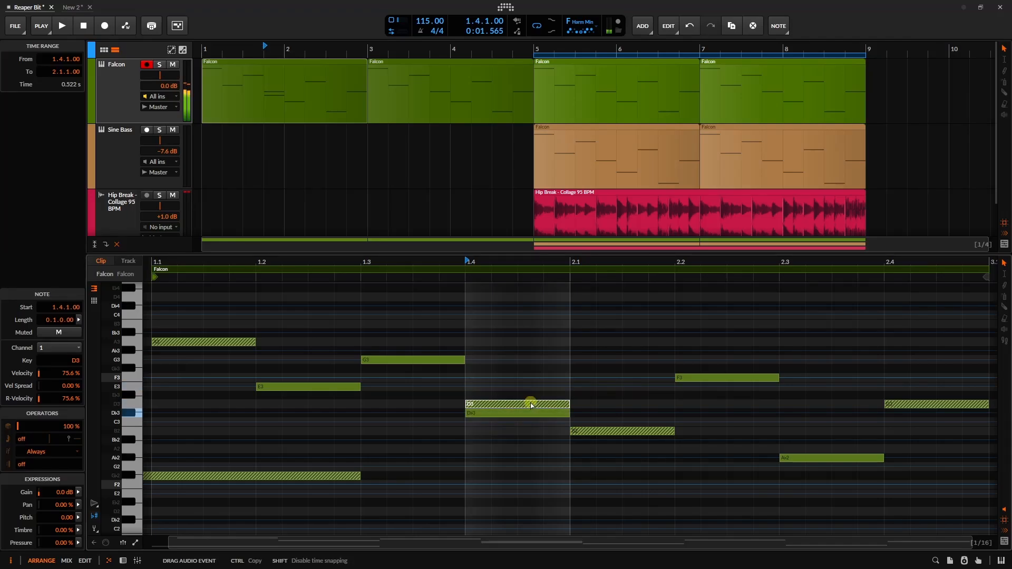